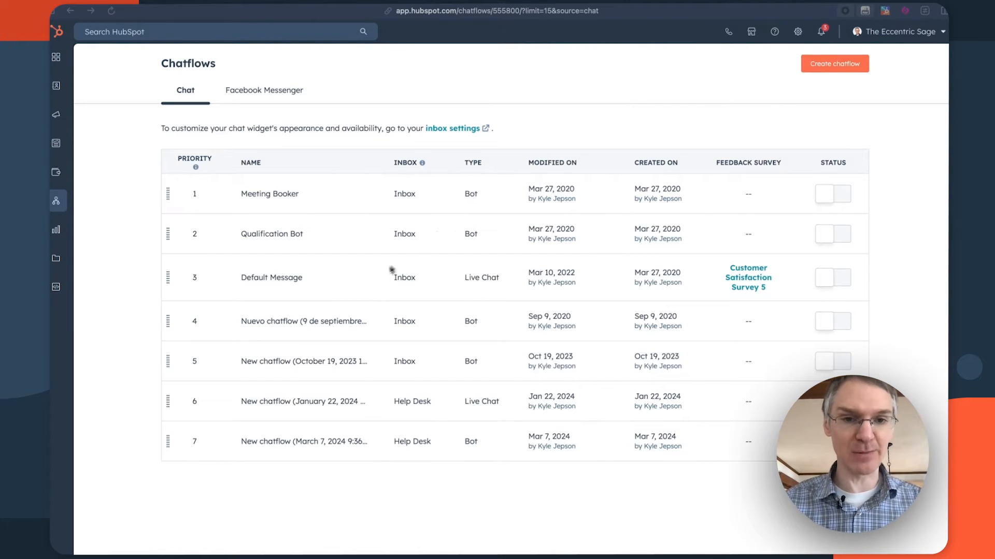
Show the Default Message chatflow's More actions: Clone, Delete, priority and Move to help desk.
click(450, 162)
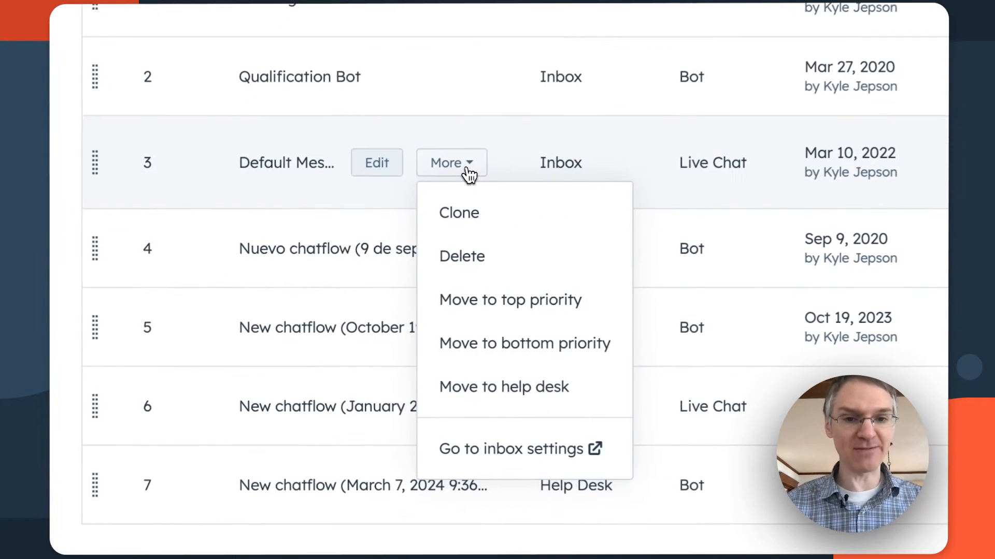
click(503, 387)
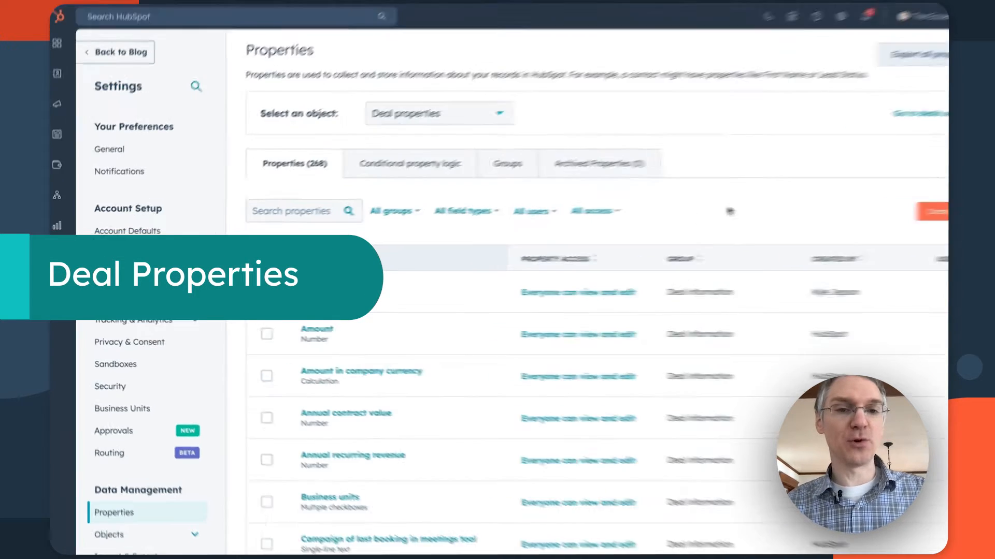
Search deal properties for 'date', then replace the search with 'cumula' for cumulative time-in-stage.
scroll(down, 3)
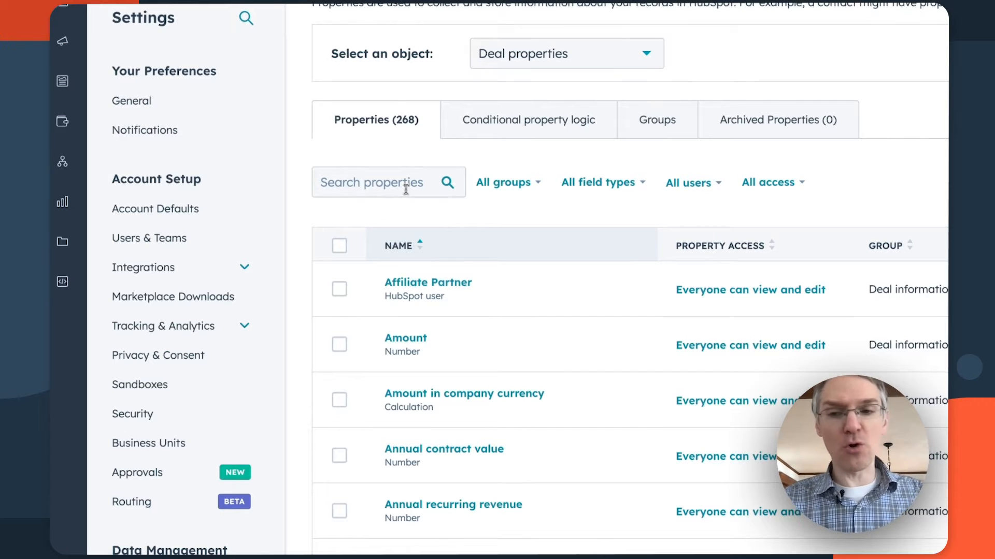
text(date exited)
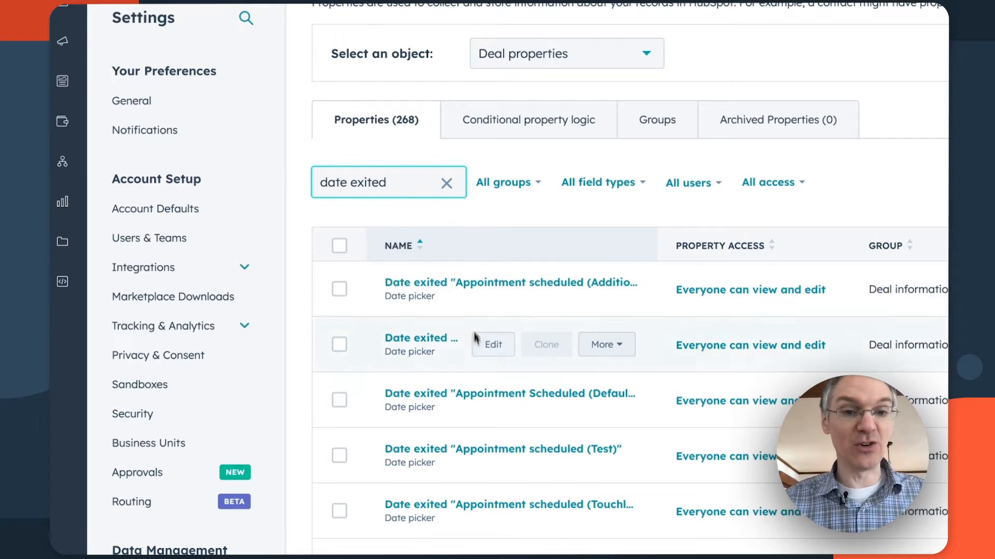
triple_click(352, 183)
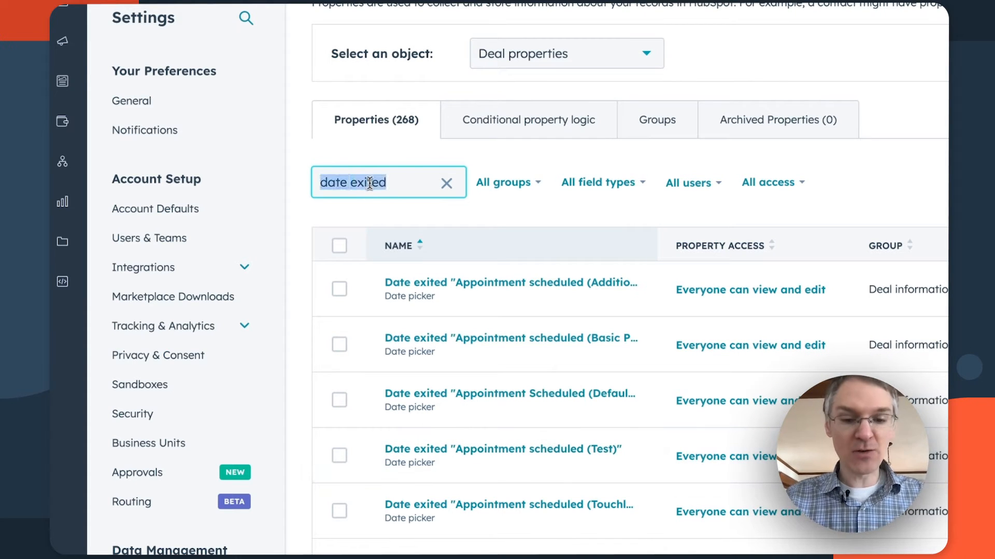
text(cumula)
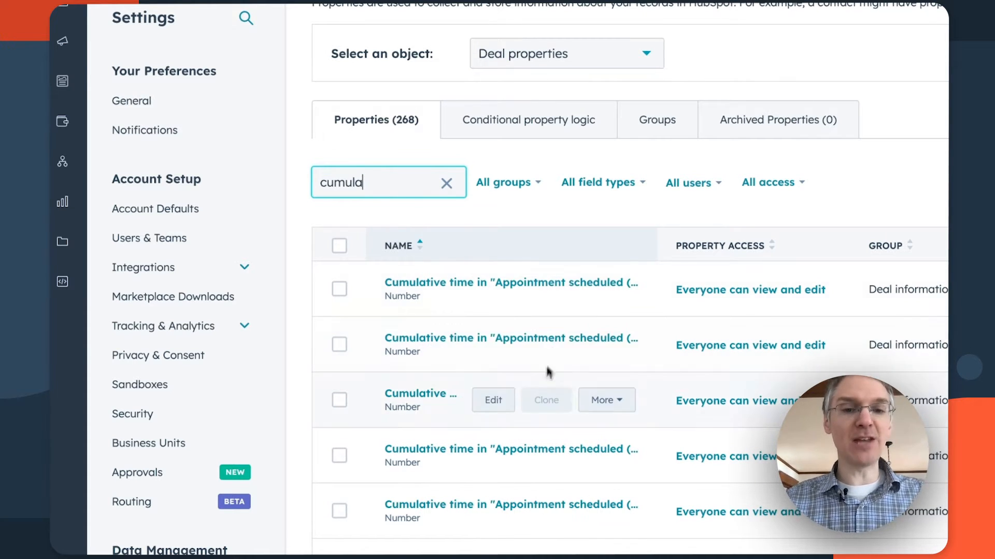
mouse_move(610, 221)
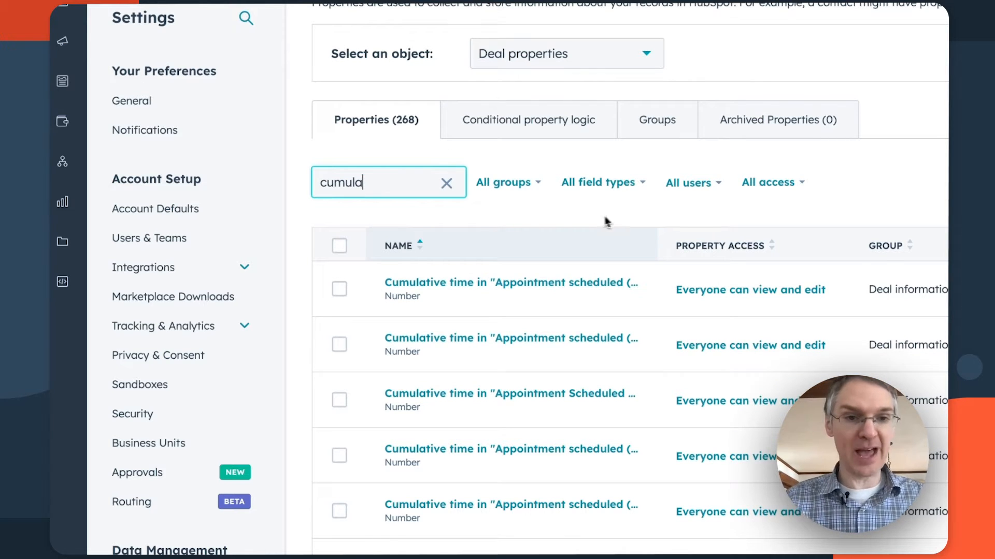
text(latest)
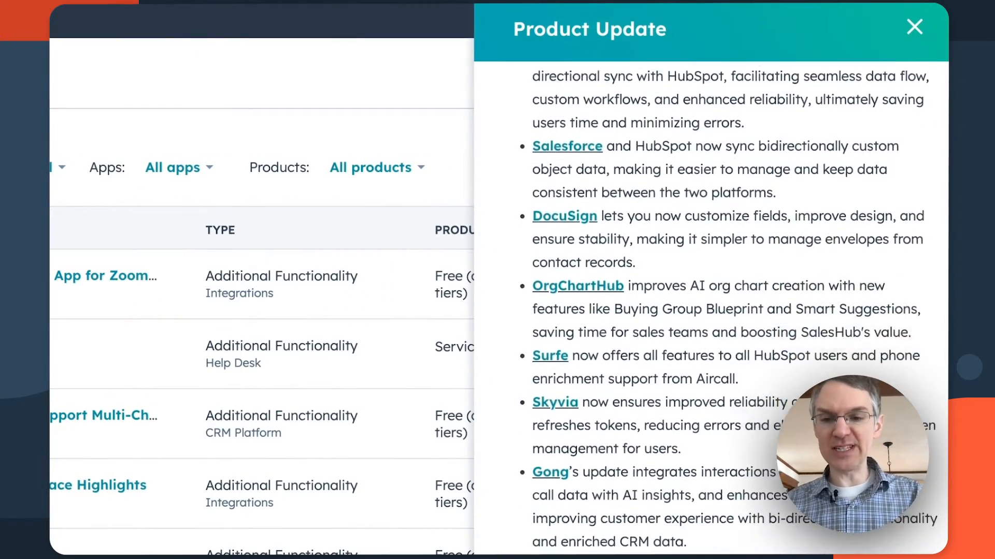
Scroll through the Product Update notes on Salesforce, DocuSign and Gong app improvements.
scroll(down, 3)
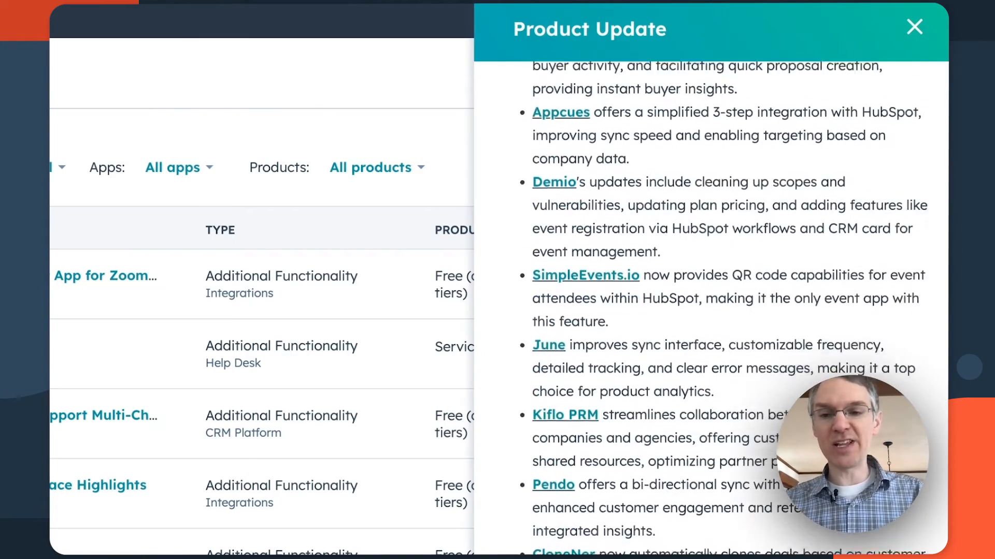
scroll(down, 3)
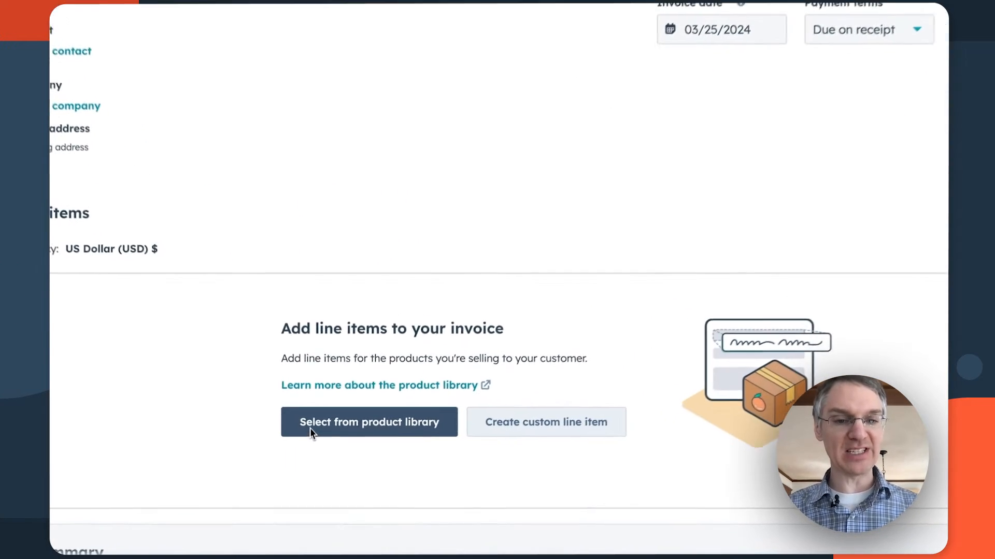
Browse the invoice's product library and pick a product as a line item.
click(368, 422)
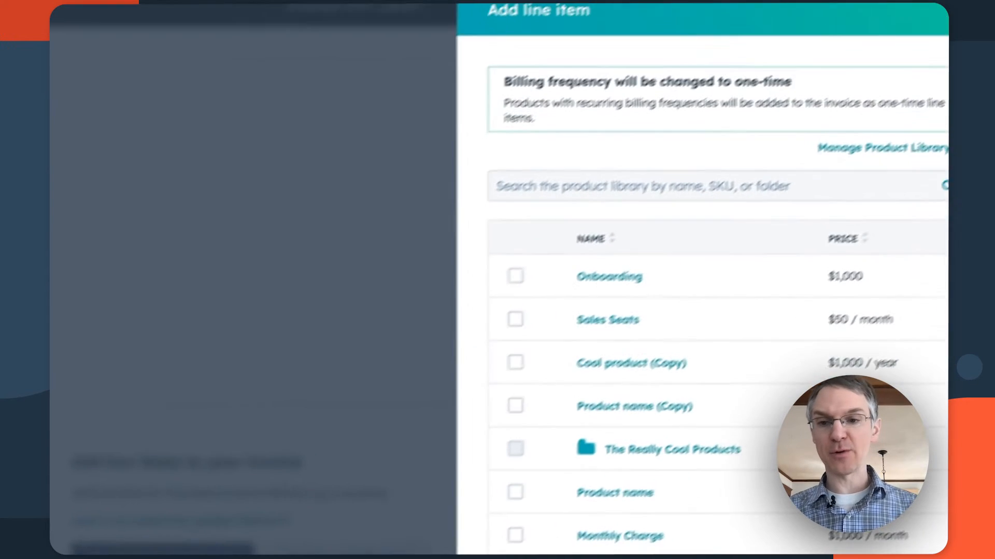
scroll(down, 3)
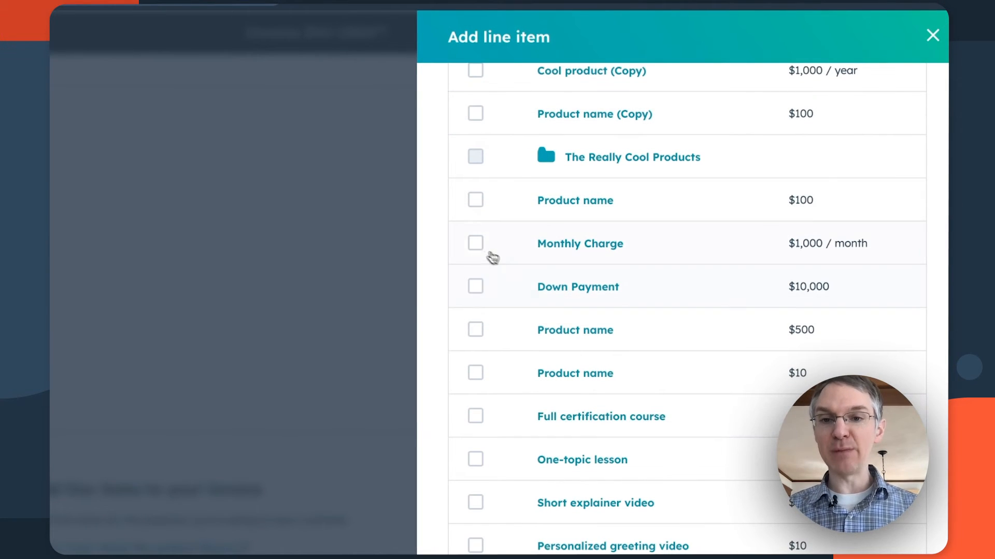
click(475, 243)
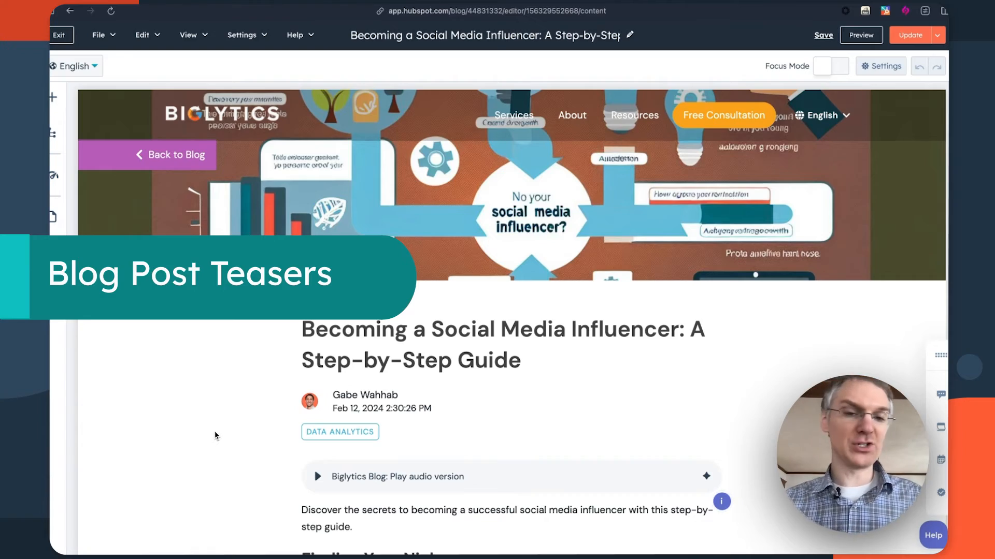
Scroll the 'Becoming a Social Media Influencer' post editor and open its Preview.
scroll(down, 3)
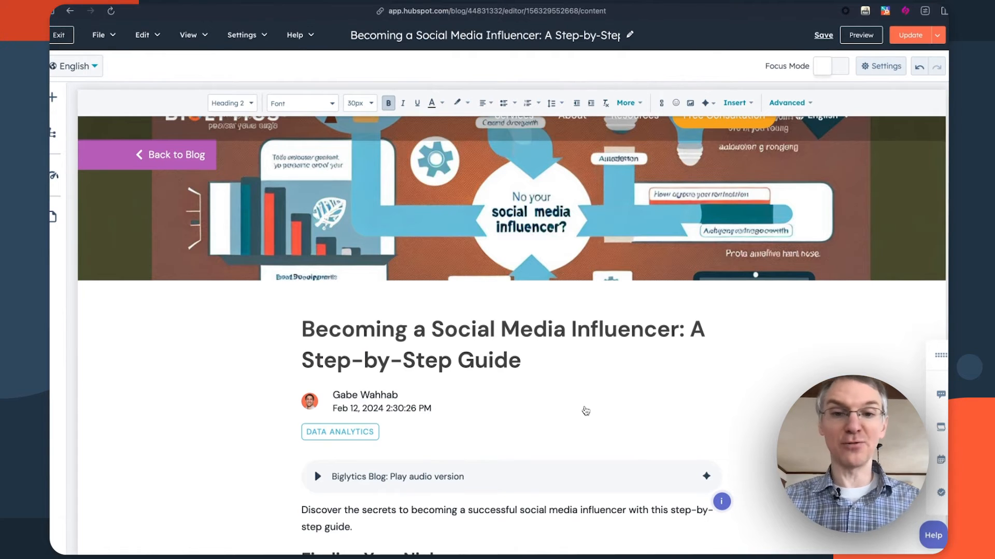
click(860, 35)
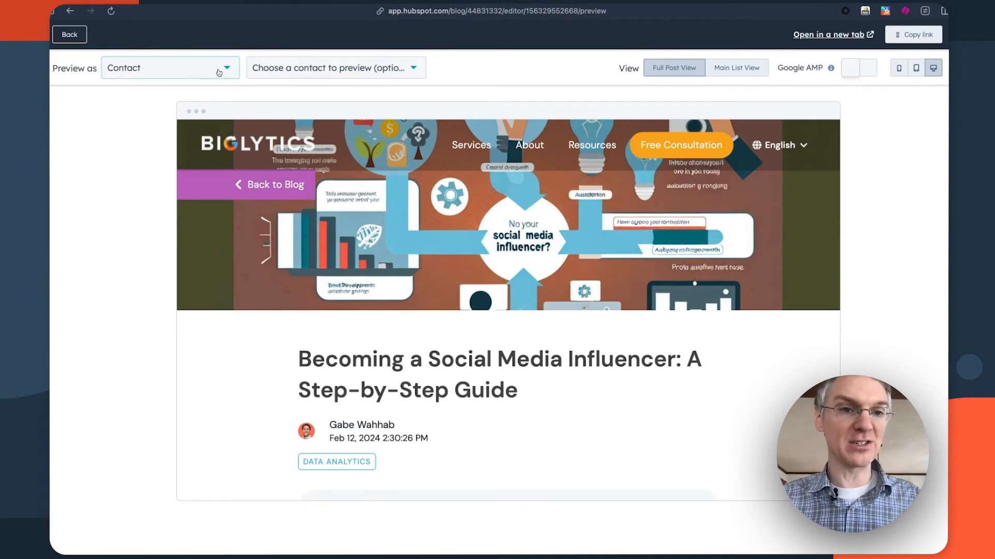
Preview as Visitor (not signed in) and scroll down to the members-only sign-up teaser.
click(169, 68)
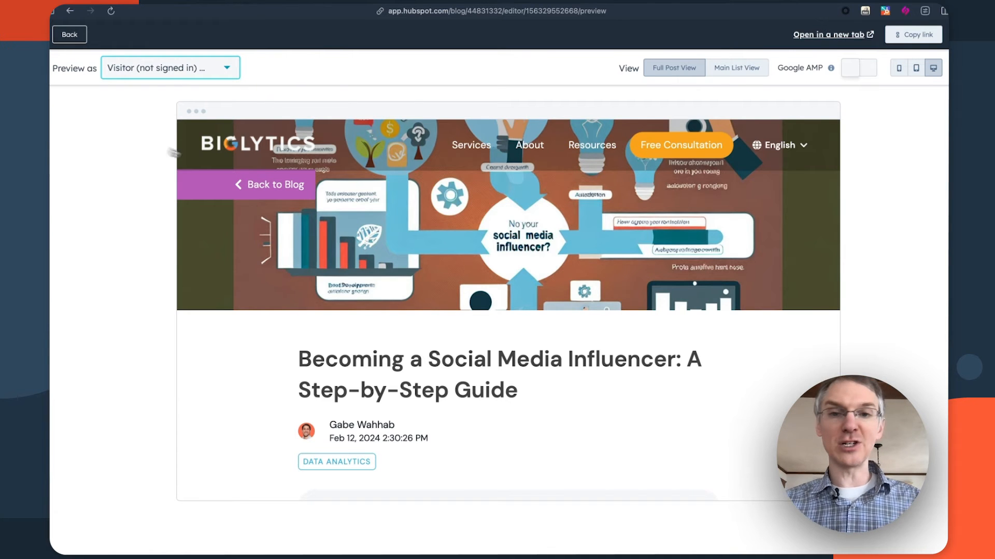
scroll(down, 3)
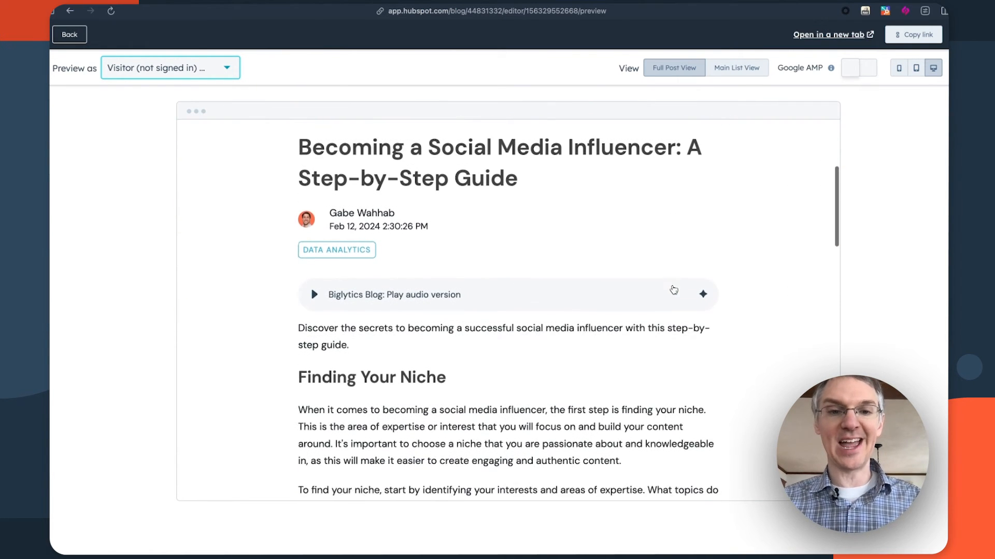
scroll(down, 3)
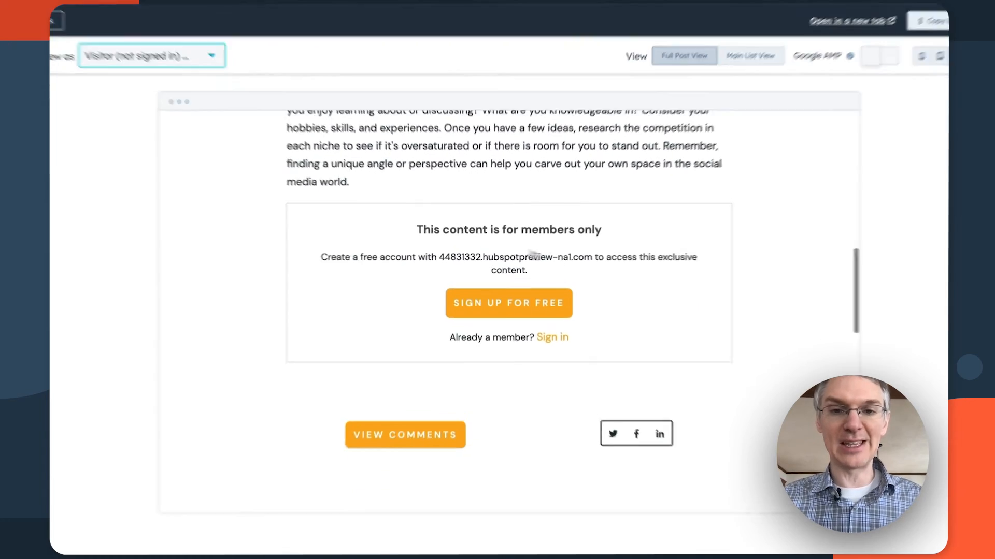